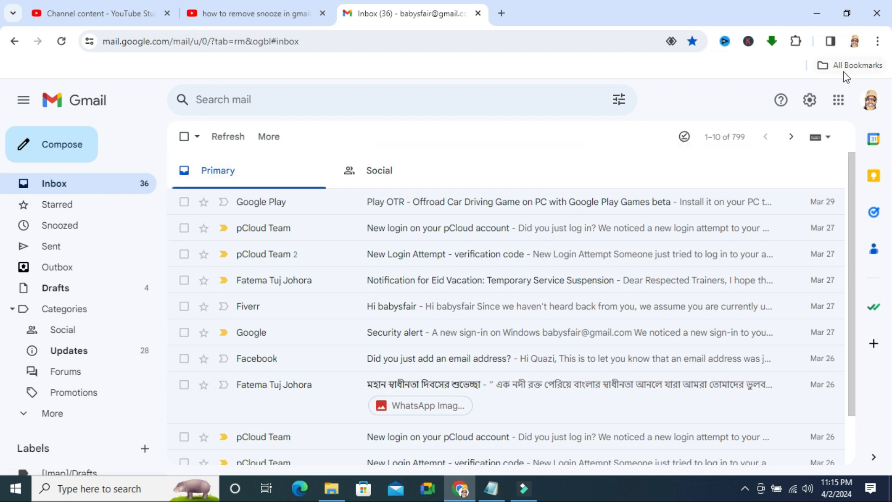
mouse_move(809, 100)
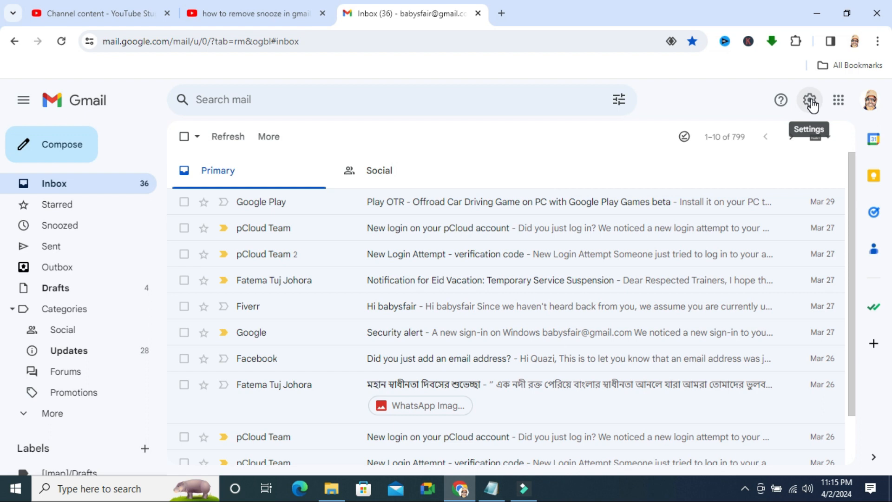
mouse_move(811, 104)
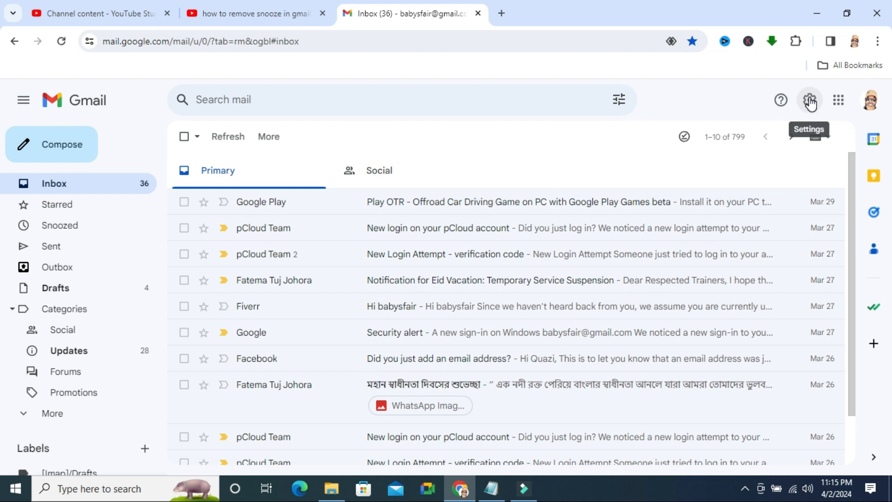
Step: Go from the inbox to the full Gmail settings page via quick settings
click(808, 99)
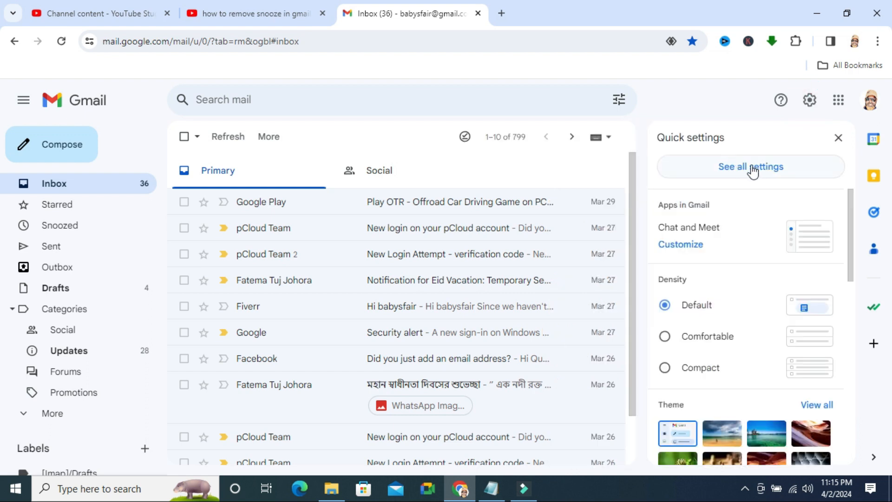
click(751, 167)
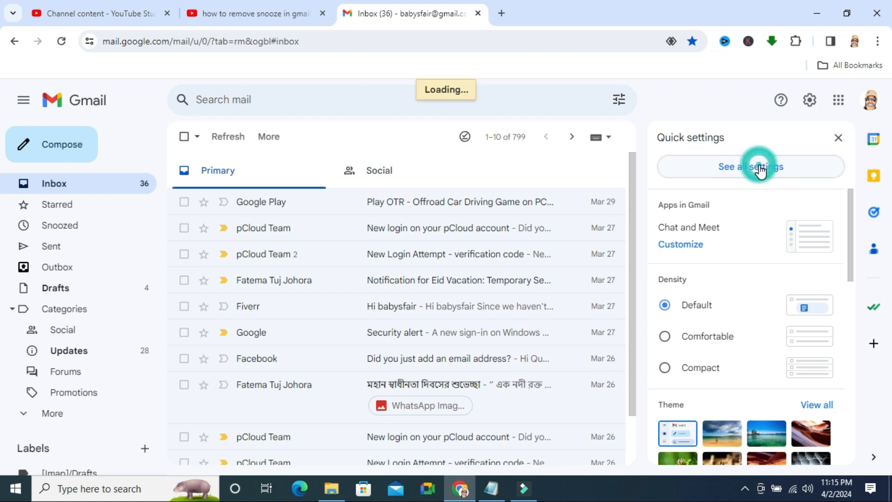
click(750, 167)
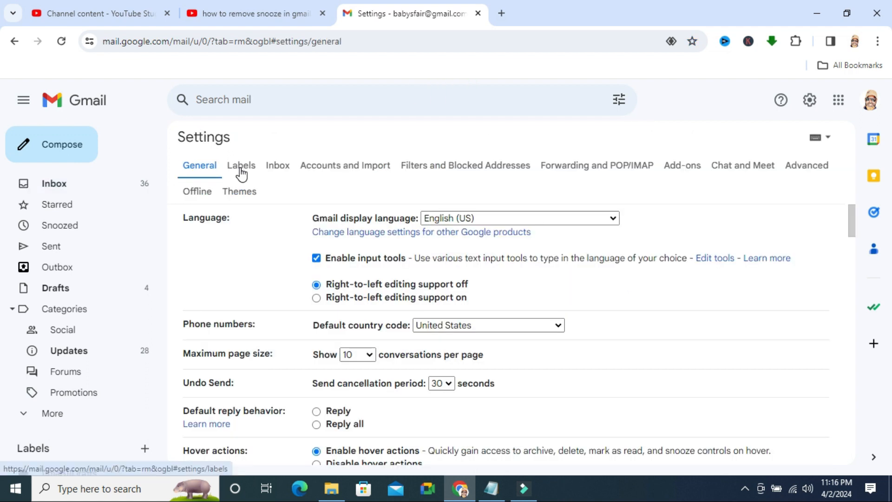
Step: In the Labels settings, set the Important system label to show in the label list
click(240, 166)
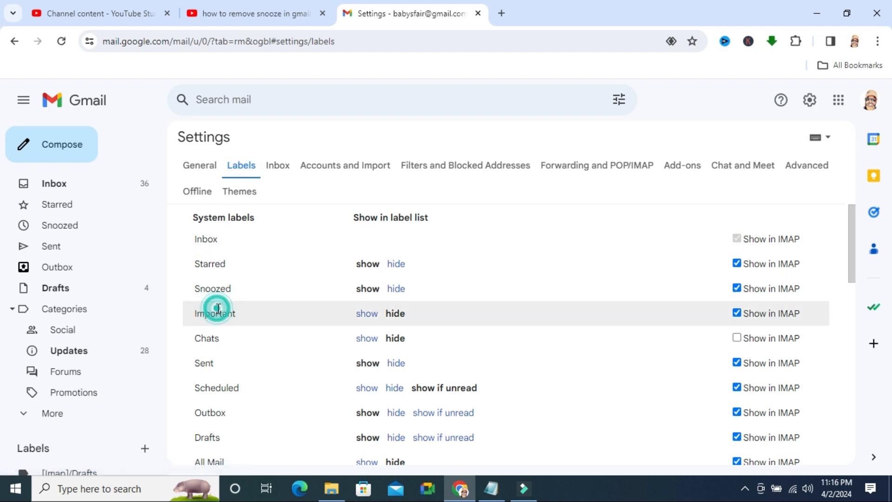
double_click(218, 313)
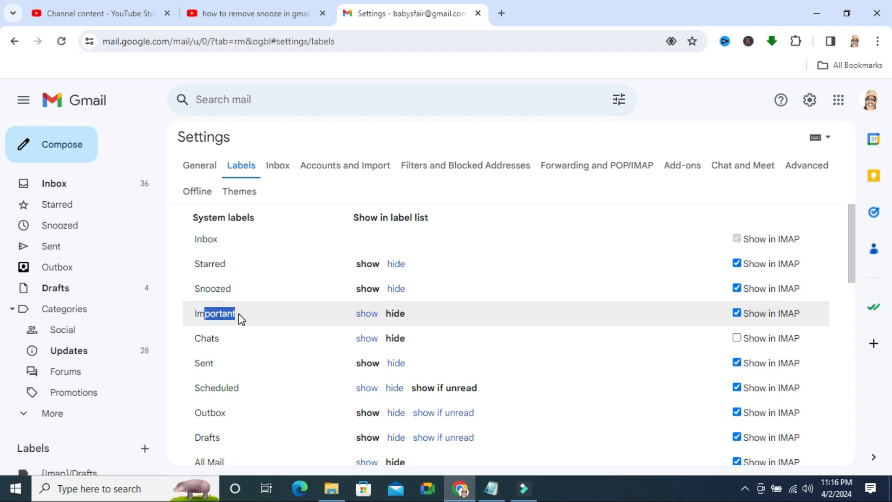
mouse_move(322, 334)
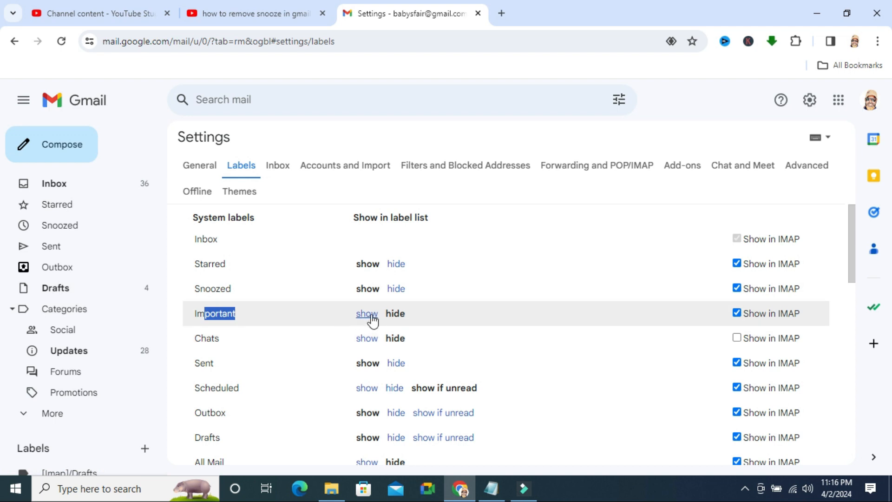
click(367, 314)
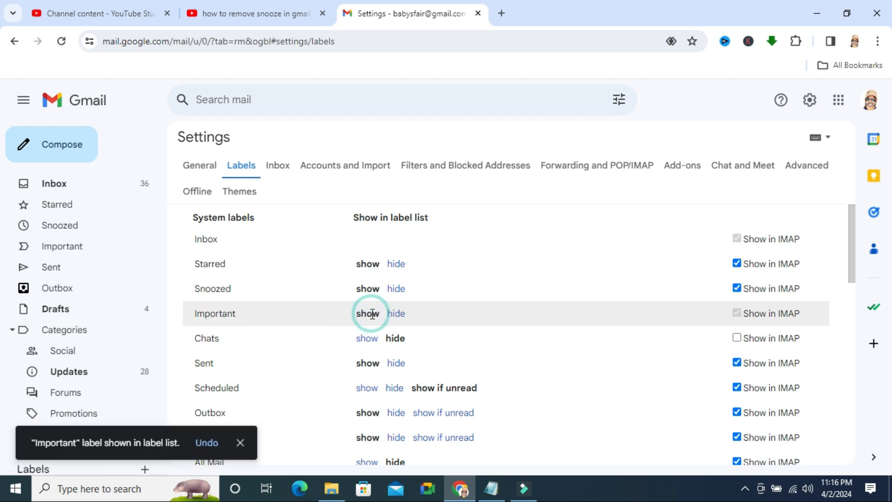
click(367, 313)
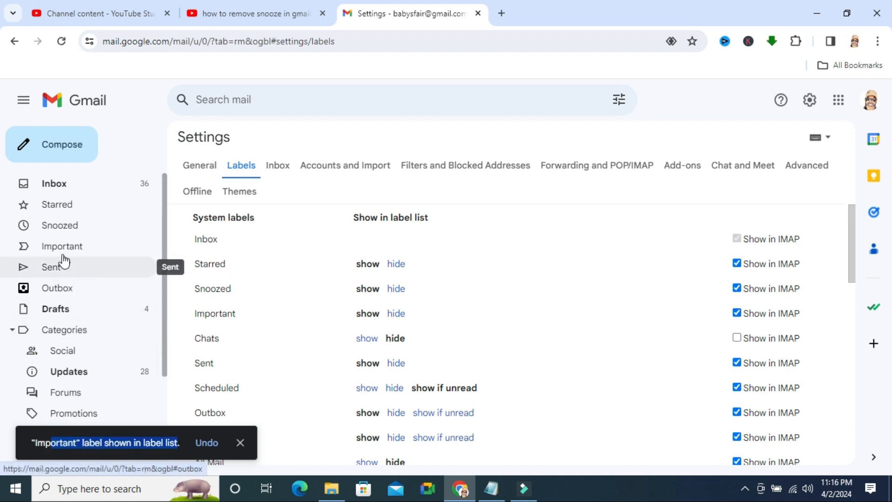
mouse_move(61, 245)
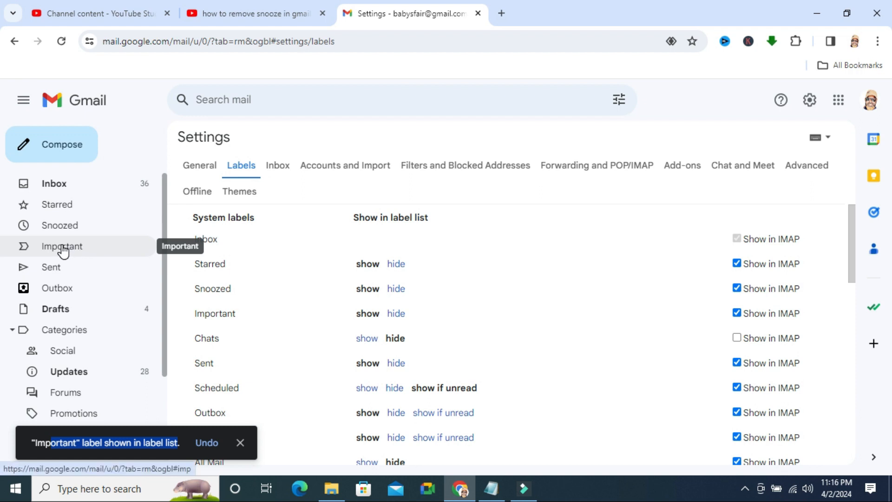
mouse_move(95, 252)
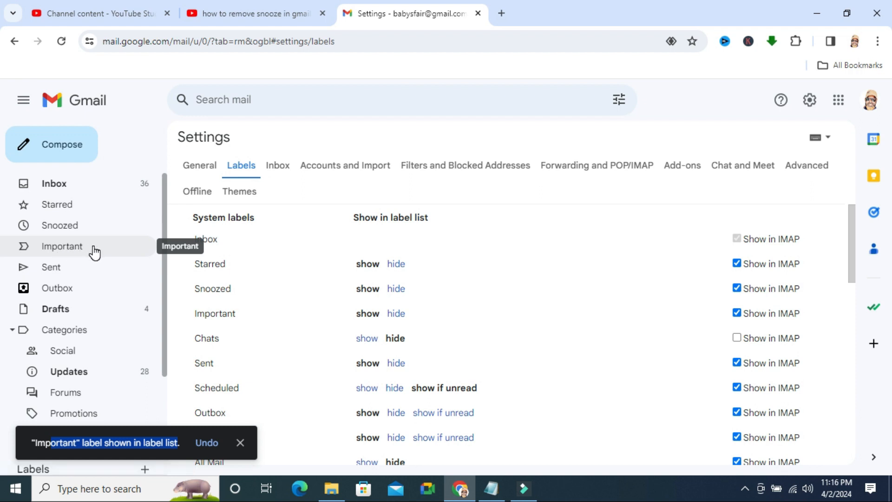